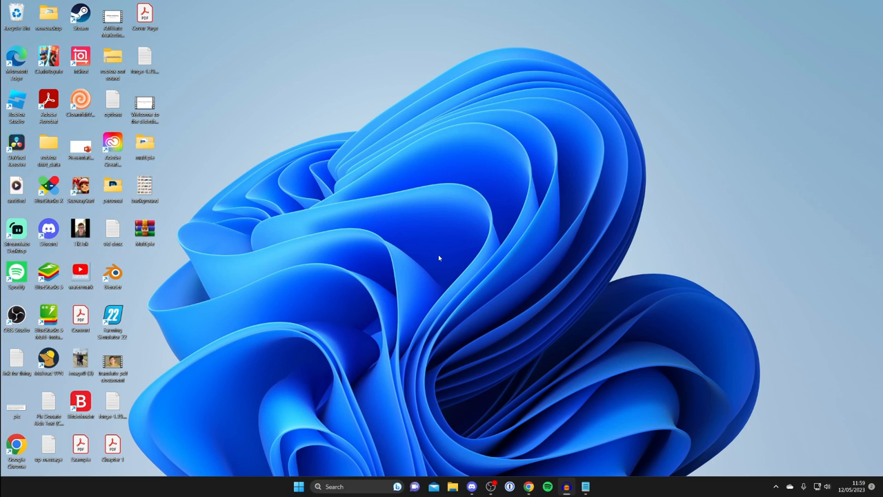
pyautogui.moveTo(476, 294)
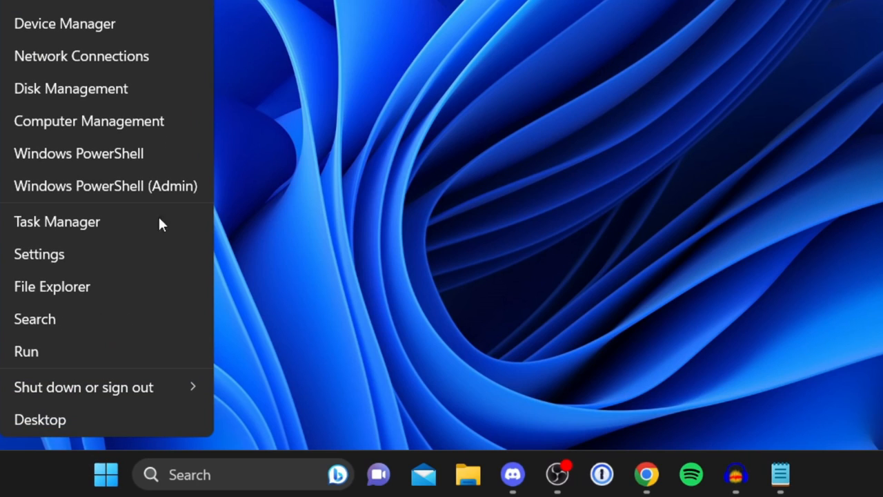
# - Select the NVIDIA GeForce GTX 1660 under Display adaptors in Device Manager
pyautogui.click(63, 22)
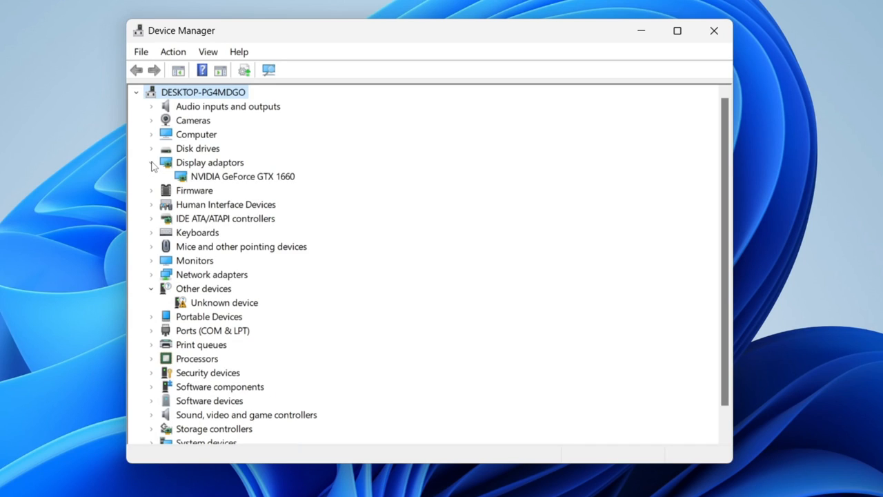
pyautogui.moveTo(209, 185)
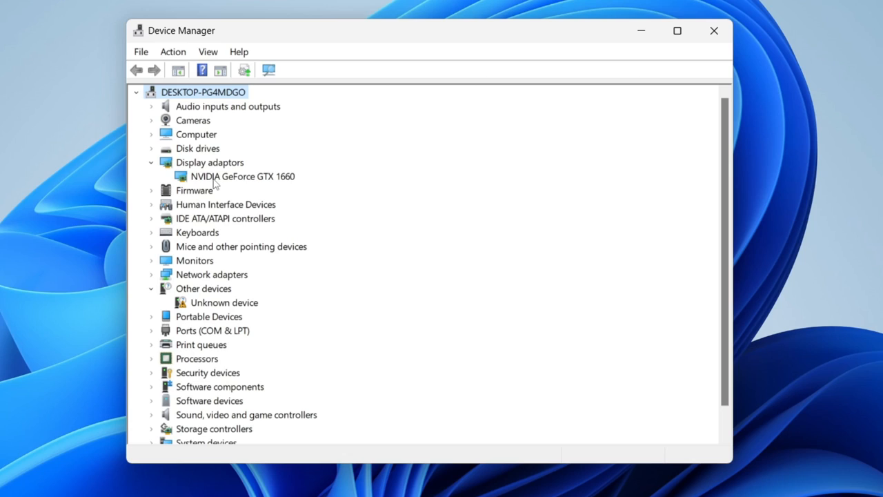
pyautogui.click(242, 176)
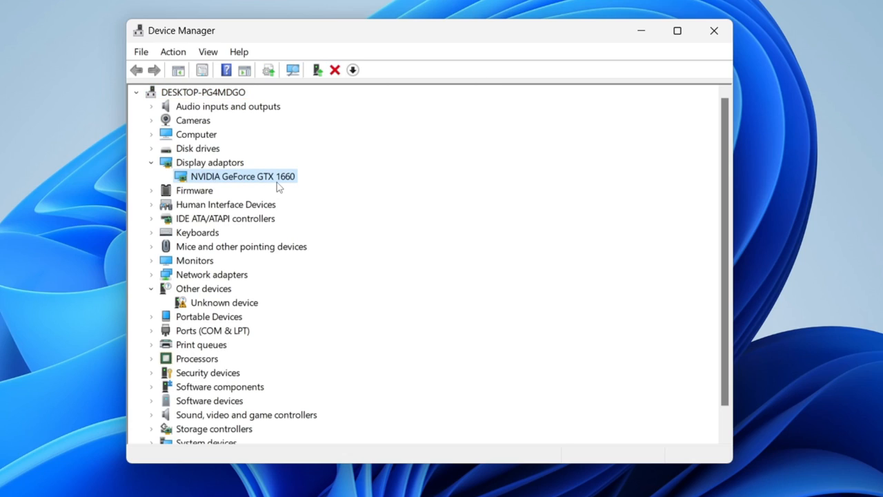
pyautogui.moveTo(275, 183)
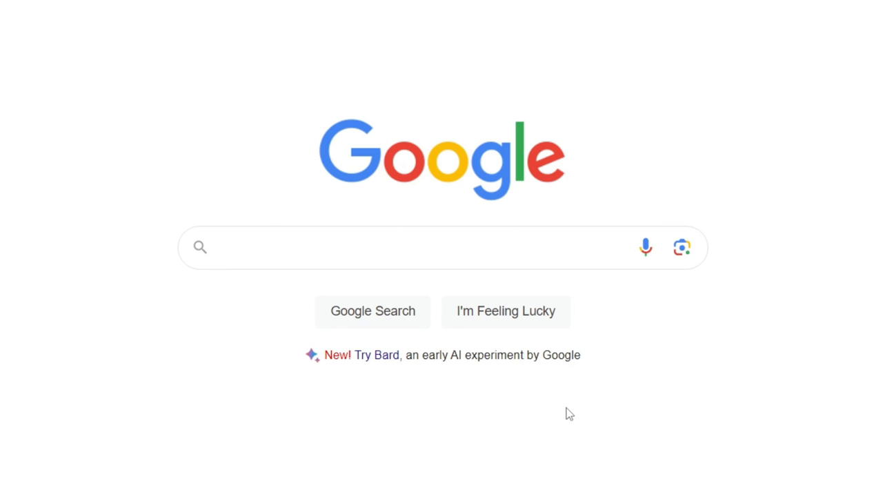
# - Search Google for 'nvidia driver'
pyautogui.write('nvidia driver')
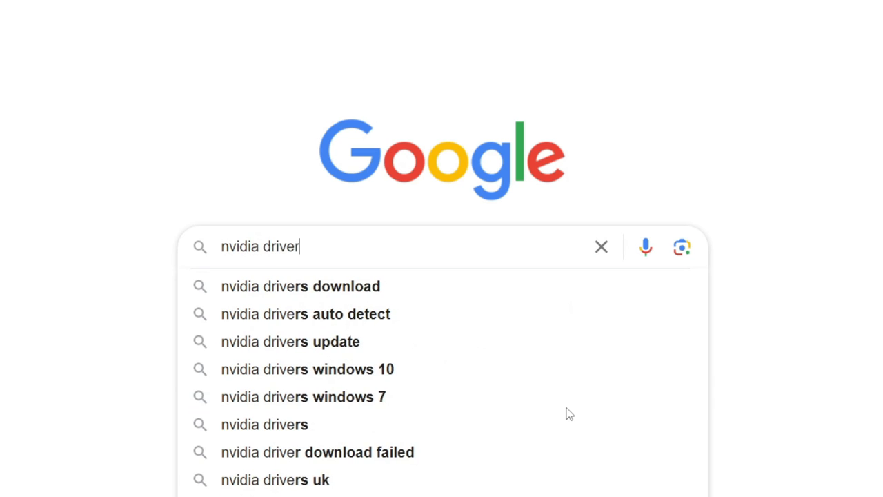
pyautogui.press('Enter')
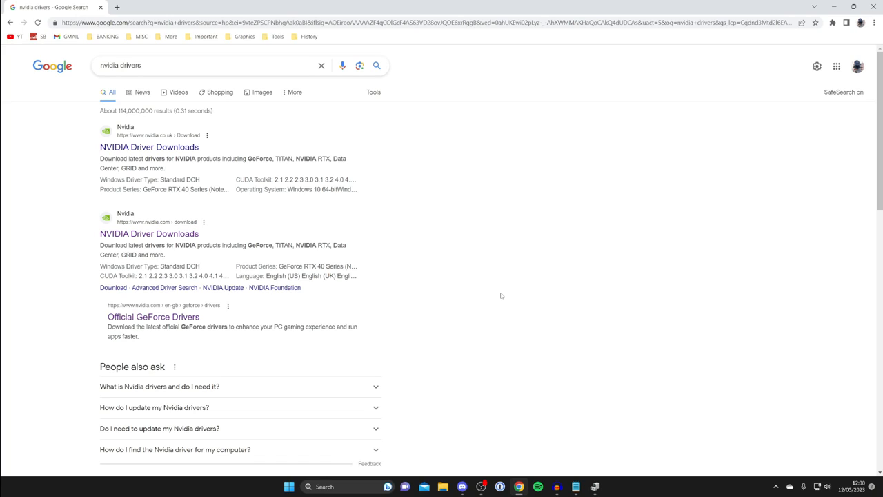
pyautogui.moveTo(491, 287)
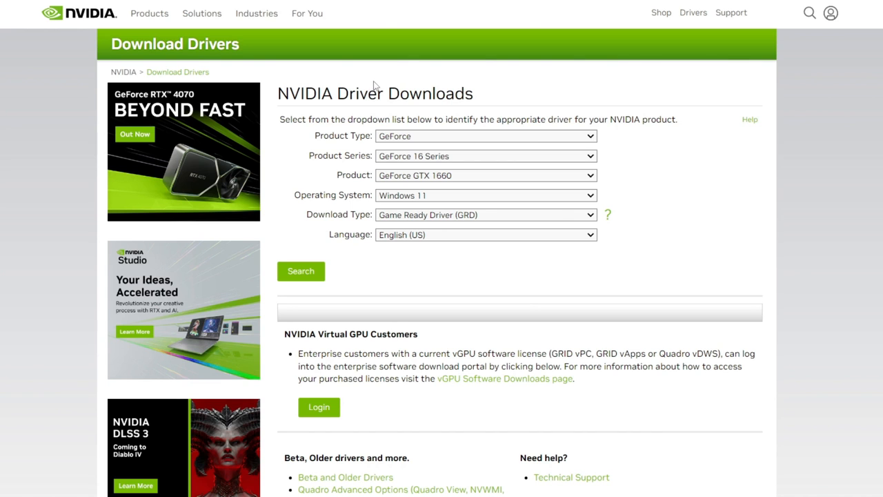
pyautogui.moveTo(475, 131)
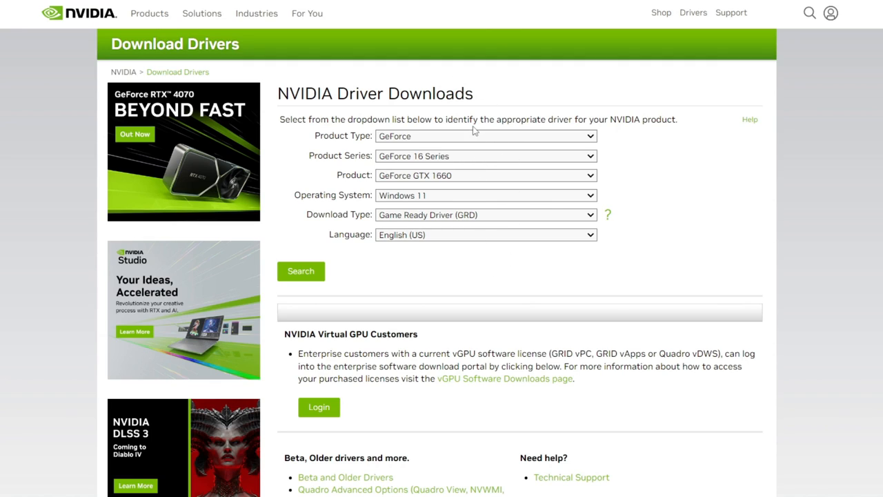
pyautogui.moveTo(437, 197)
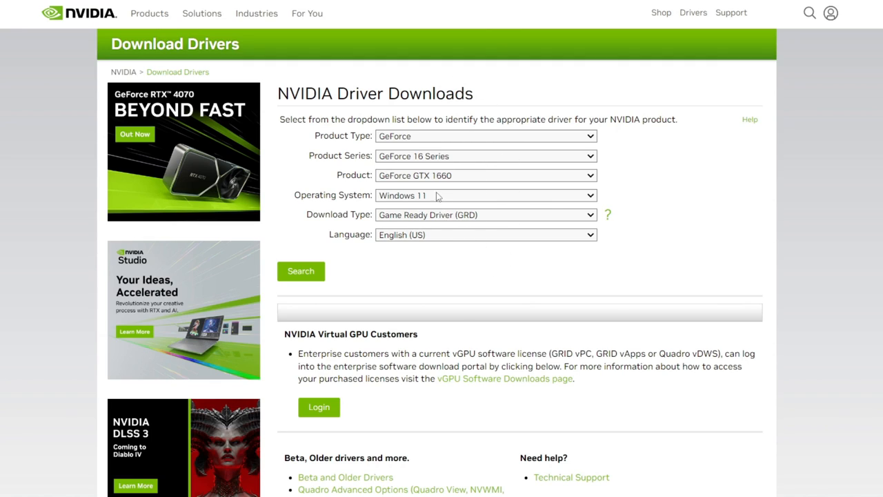
# - Search for the GTX 1660 Windows 11 driver, finding Game Ready Driver 531.79
pyautogui.click(301, 271)
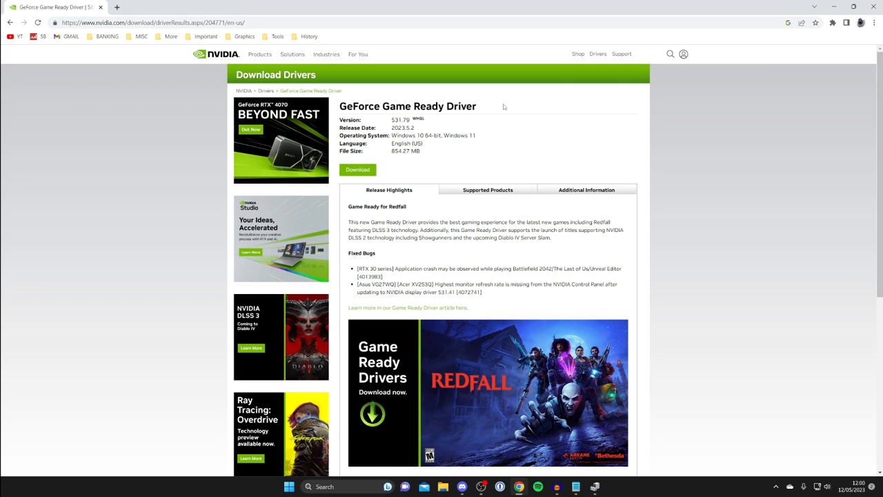
pyautogui.moveTo(355, 178)
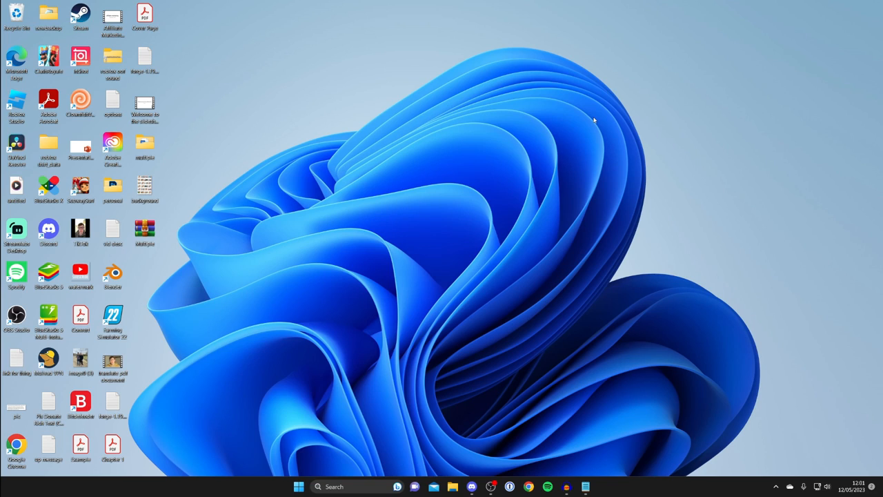
pyautogui.moveTo(438, 198)
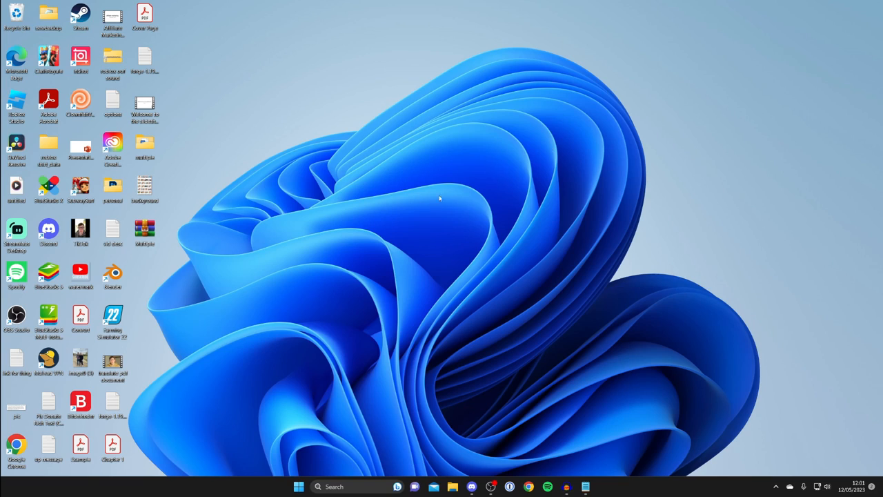
pyautogui.moveTo(433, 225)
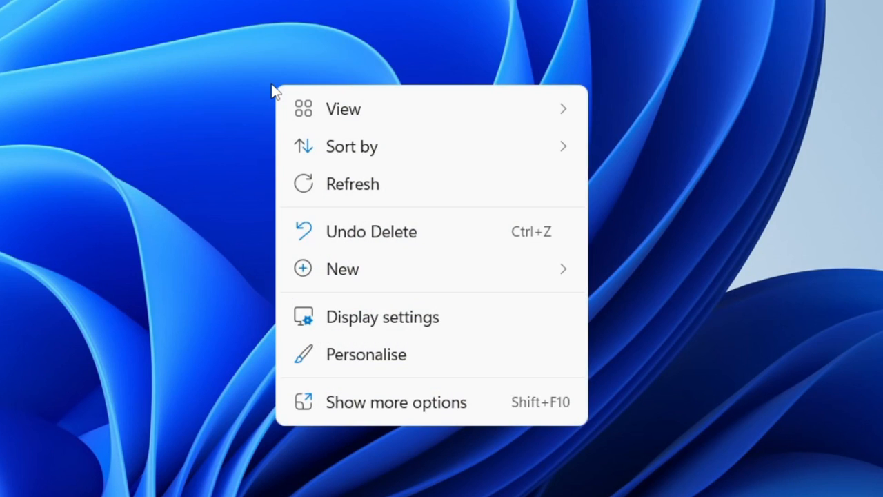
# - In Advanced display, check the VG27A and keep its refresh rate at 143.97 Hz
pyautogui.click(382, 316)
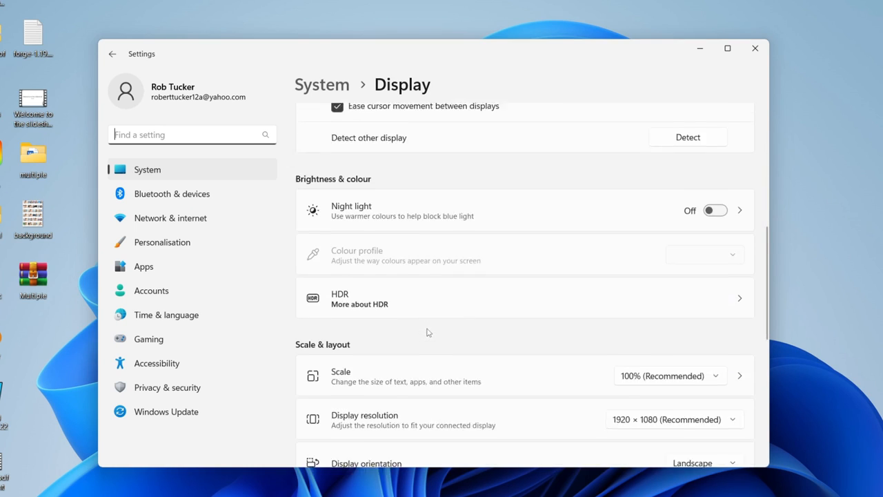
pyautogui.scroll(-3)
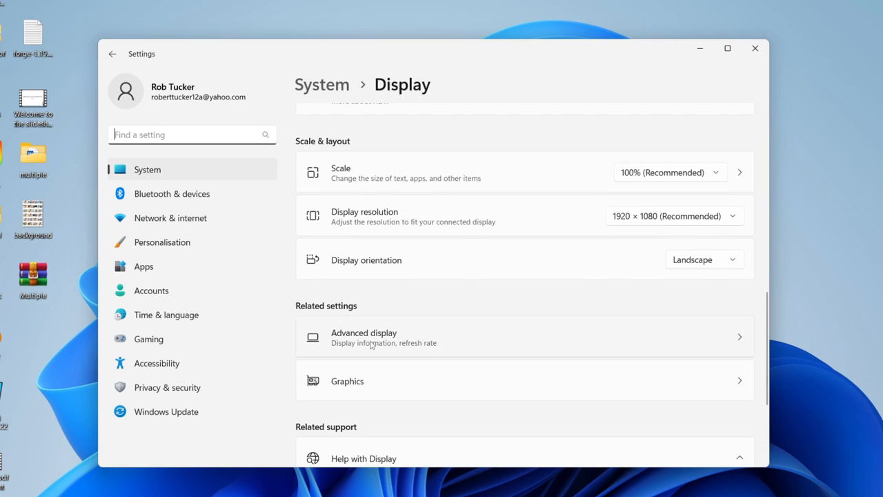
pyautogui.click(384, 337)
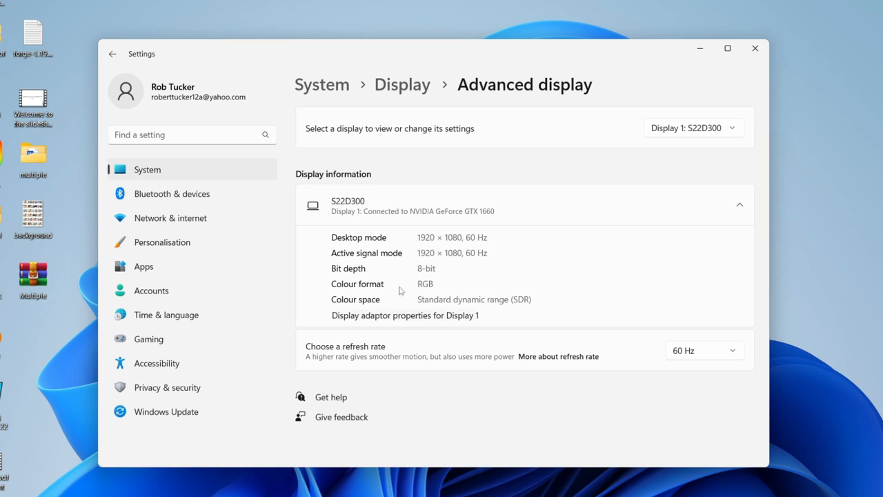
pyautogui.click(693, 127)
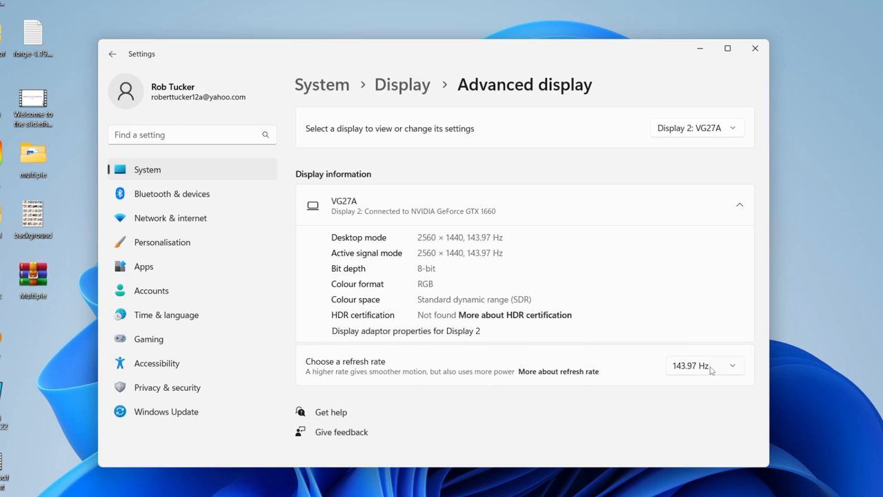
pyautogui.click(705, 365)
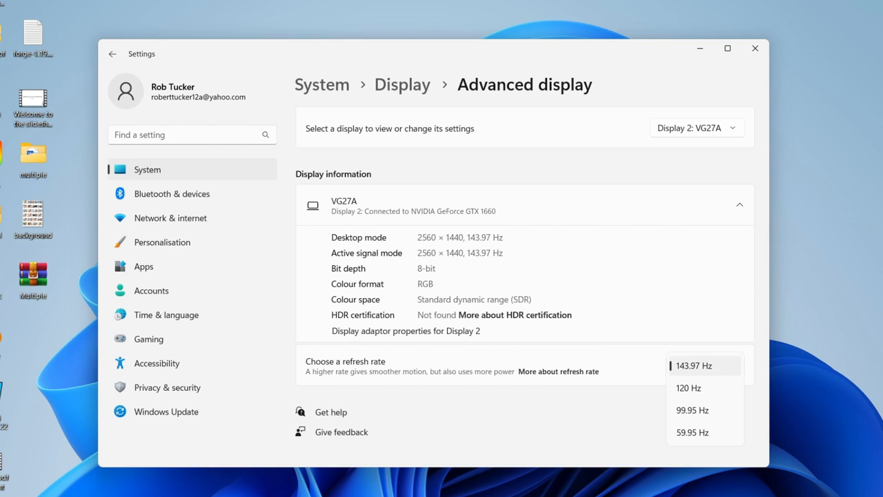
pyautogui.click(693, 365)
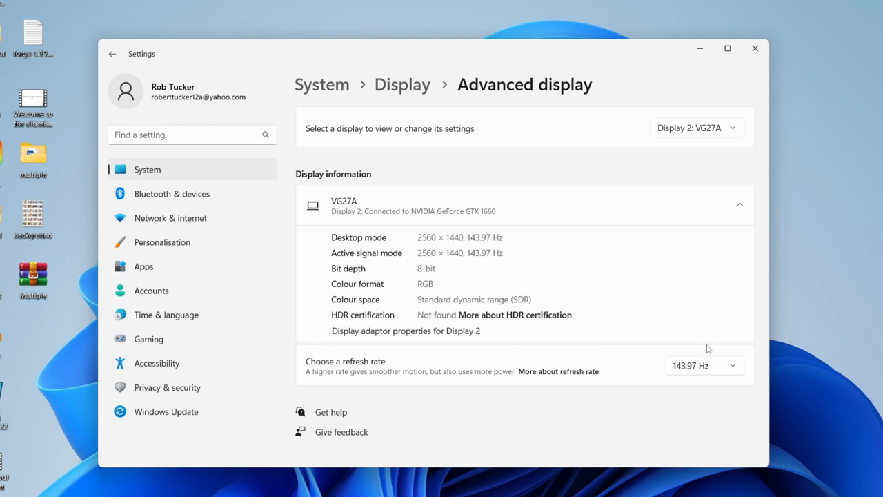
pyautogui.moveTo(707, 200)
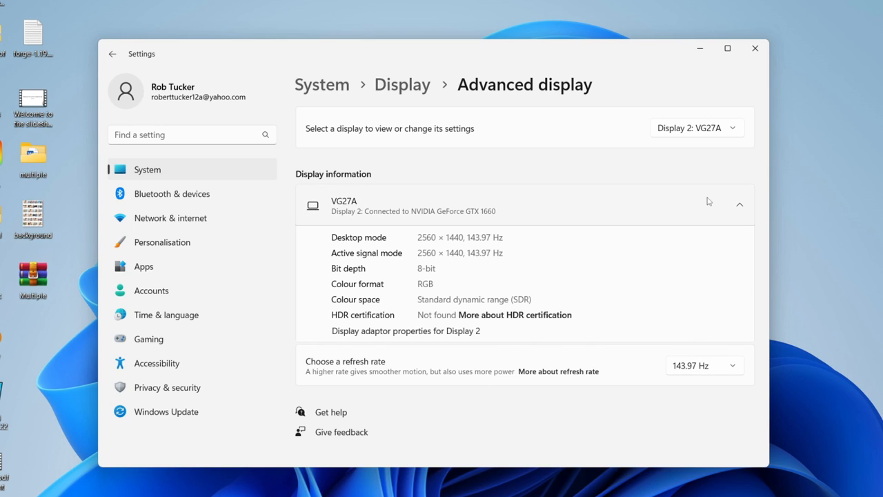
# - View the S22D300 display's 60 Hz refresh rate, then close Settings
pyautogui.click(696, 128)
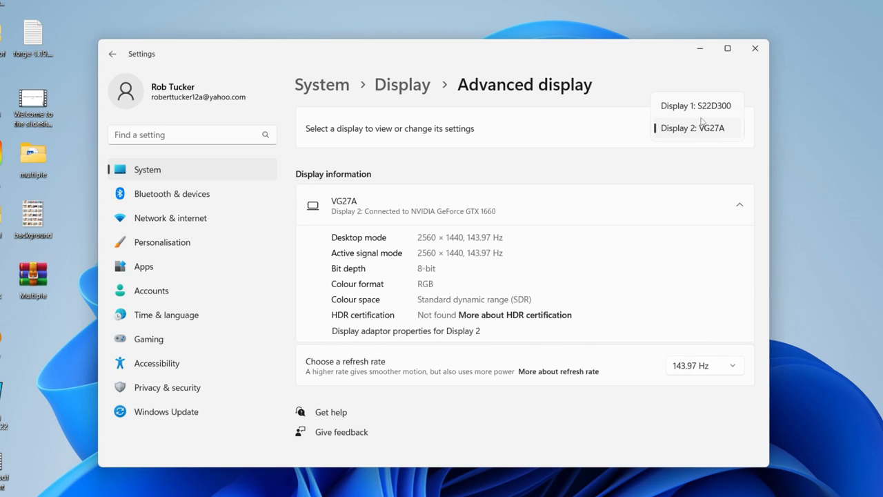
pyautogui.click(696, 104)
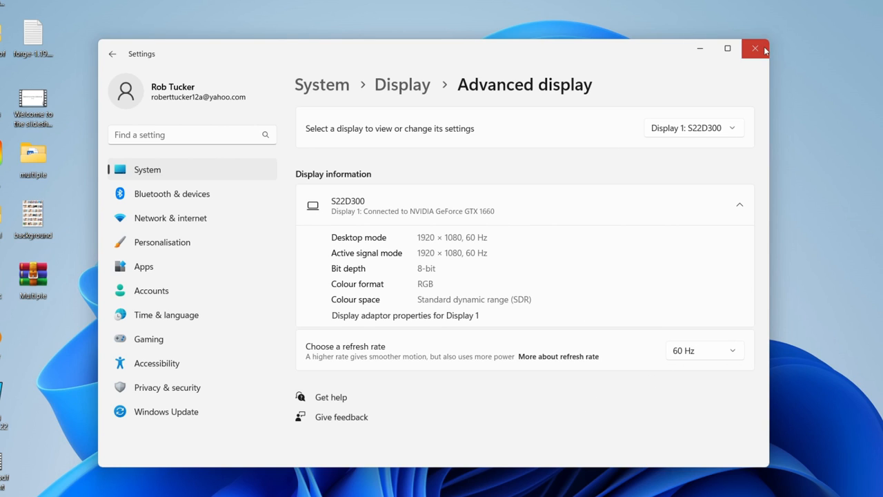
pyautogui.click(756, 49)
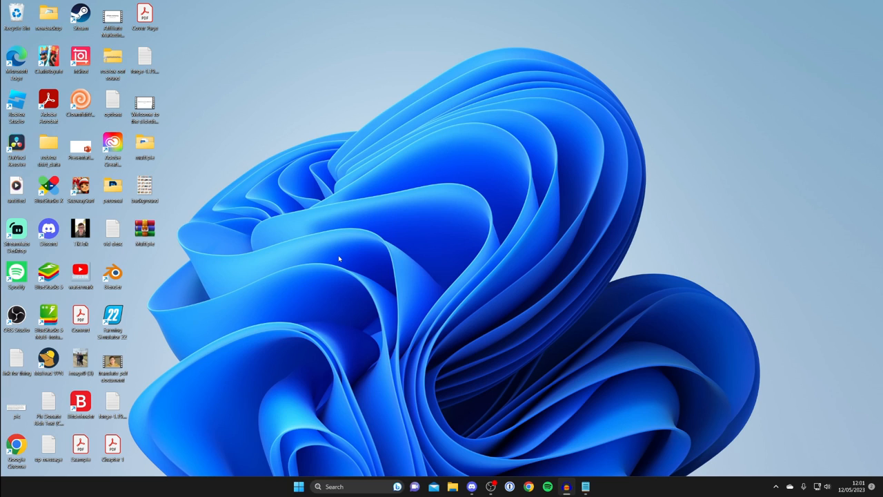
# - Launch Farming Simulator 22 and view its Display Settings to check V-Sync
pyautogui.doubleClick(112, 314)
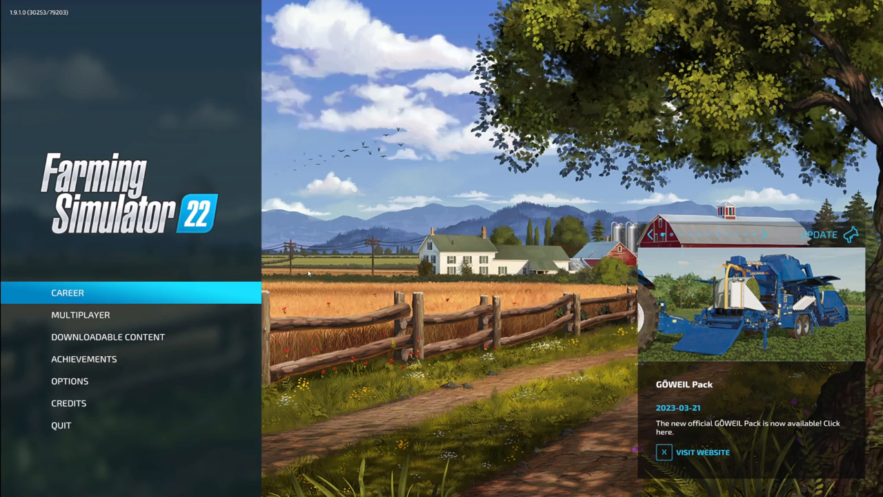
pyautogui.click(70, 381)
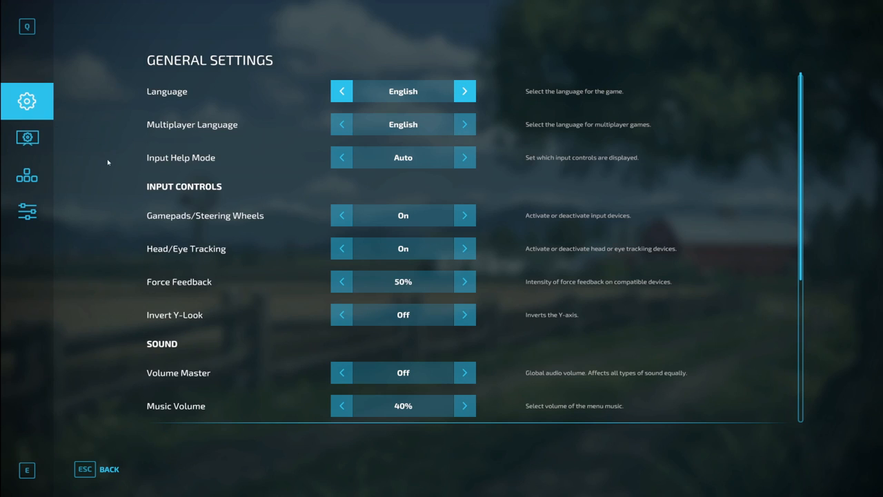
pyautogui.click(27, 138)
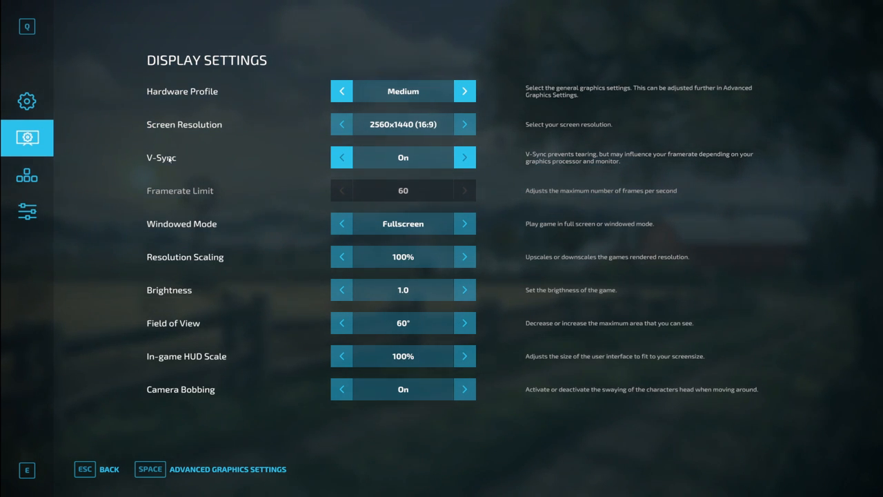
pyautogui.moveTo(541, 161)
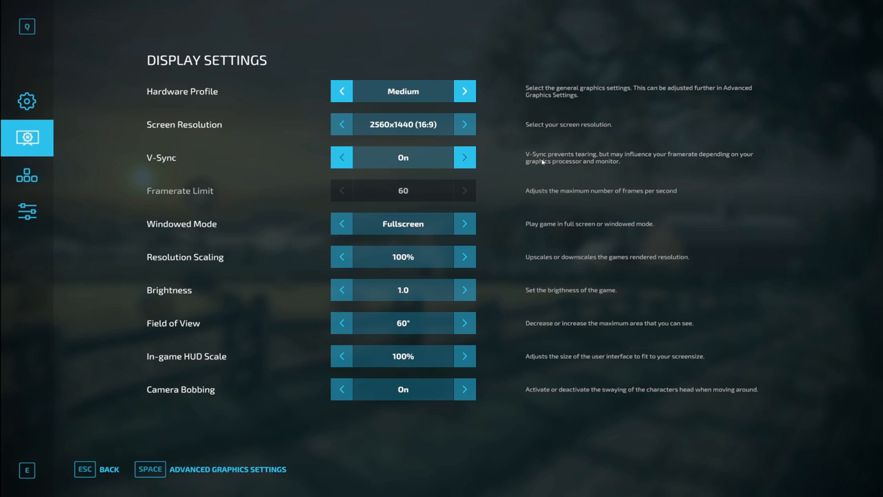
pyautogui.moveTo(586, 159)
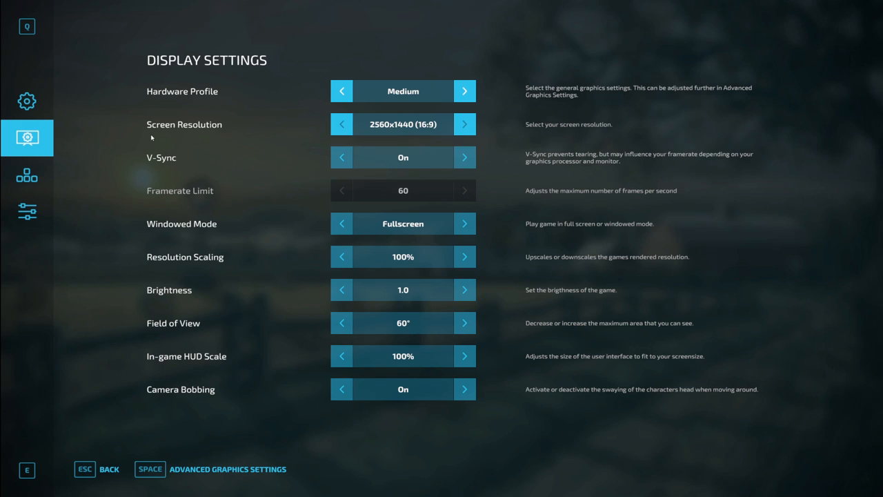
pyautogui.moveTo(178, 161)
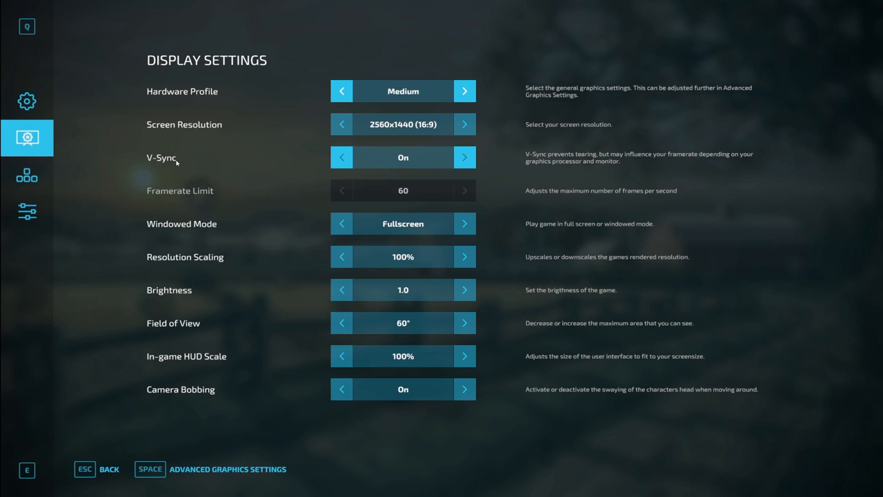
pyautogui.moveTo(214, 168)
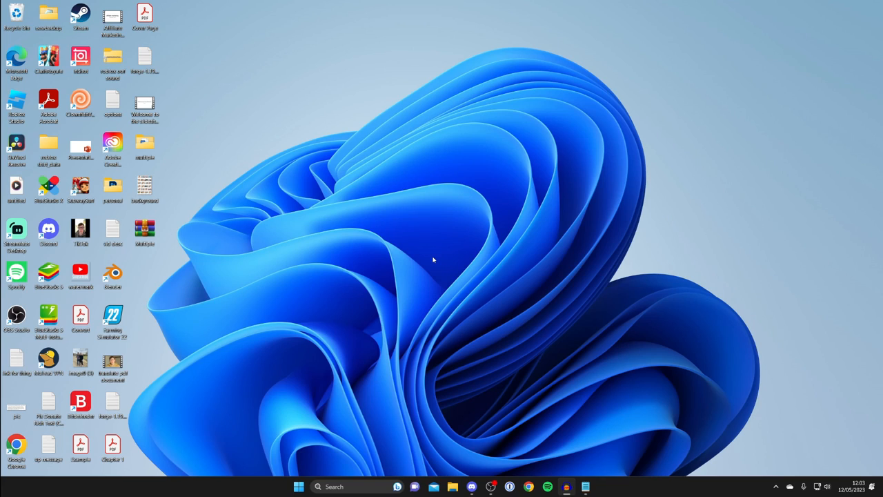
pyautogui.moveTo(401, 211)
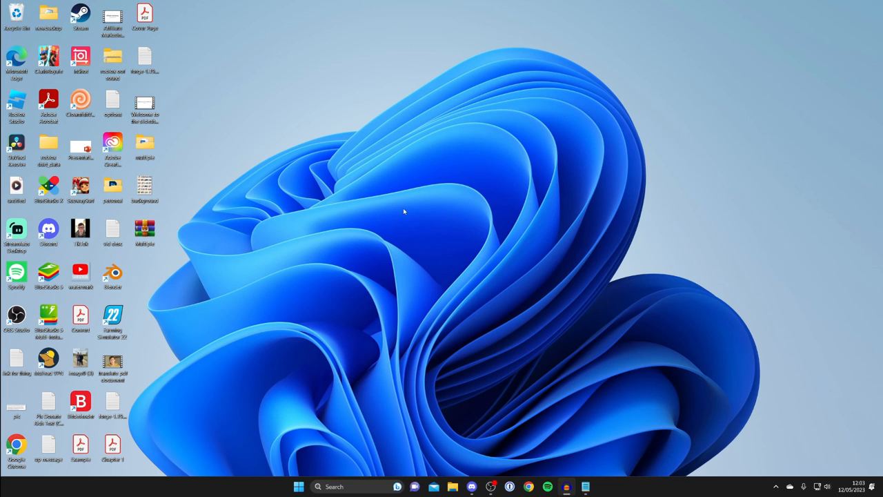
pyautogui.moveTo(374, 146)
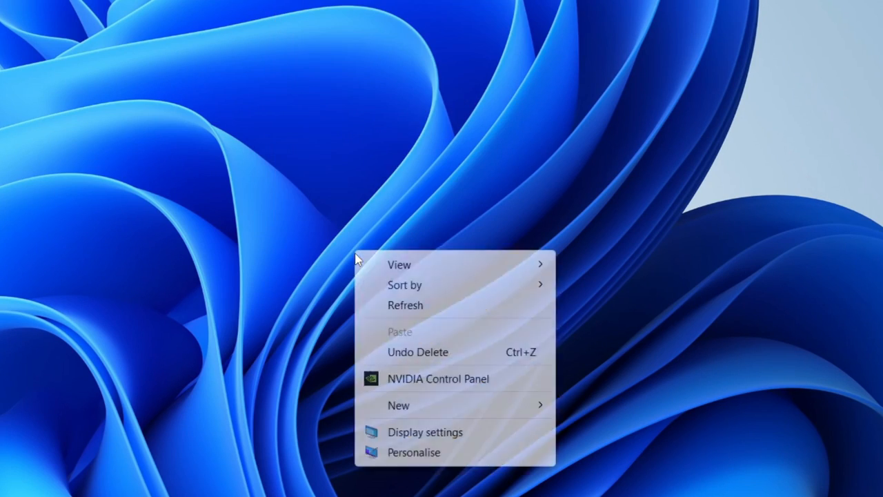
# - Launch the NVIDIA Control Panel from the desktop context menu
pyautogui.click(497, 366)
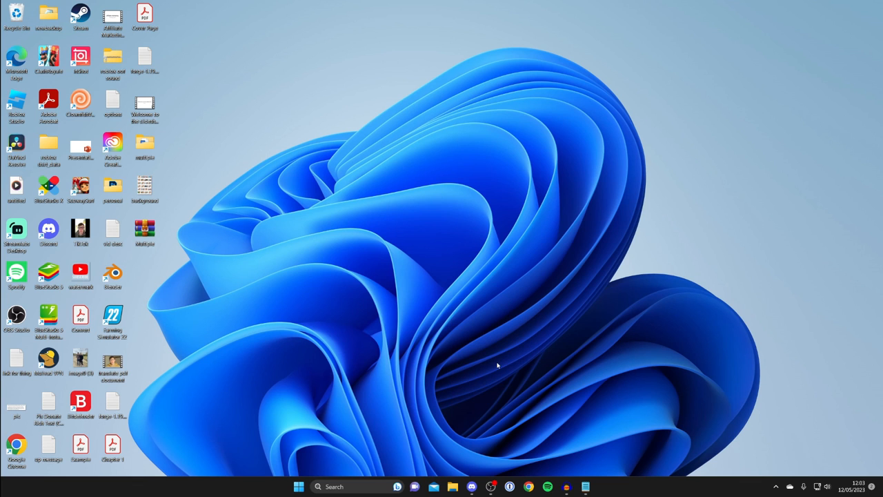
pyautogui.moveTo(437, 212)
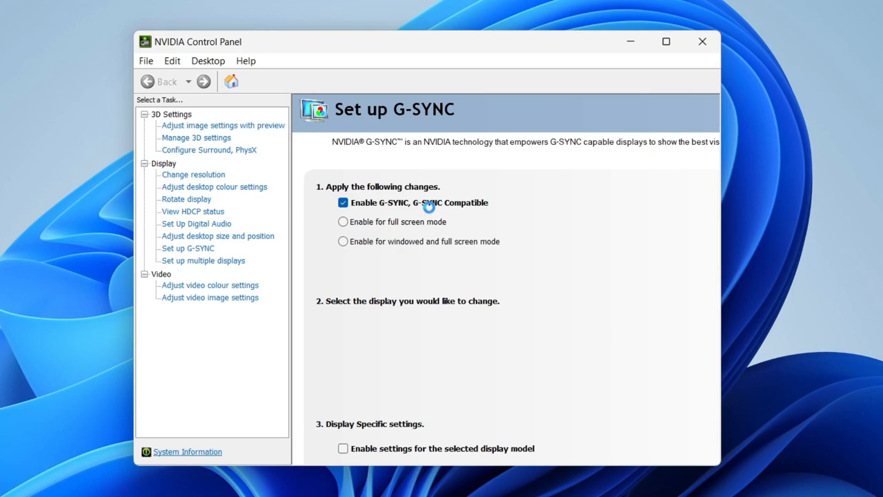
# - Enable G-SYNC for full screen mode on the VG27A, then close the panel
pyautogui.click(343, 221)
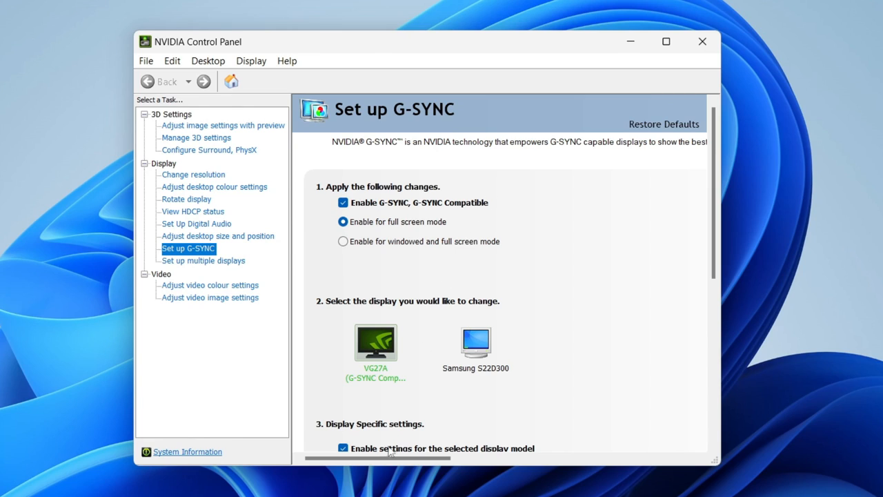
pyautogui.hscroll(3)
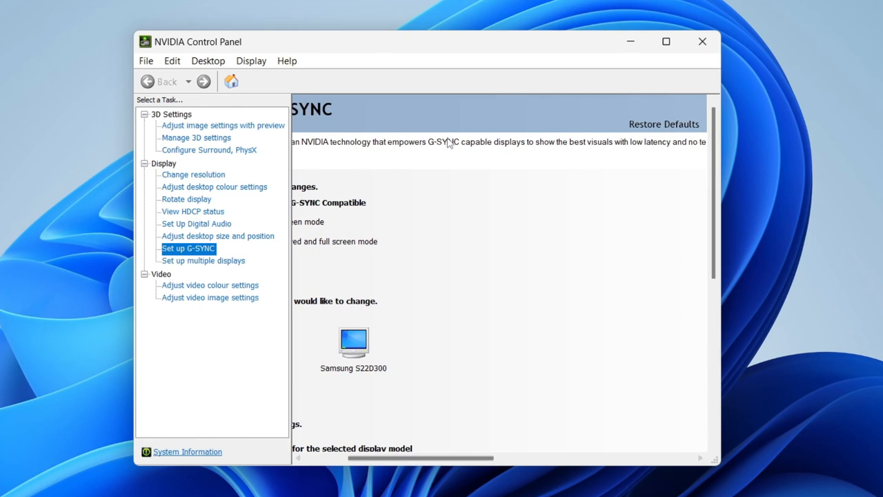
pyautogui.moveTo(365, 157)
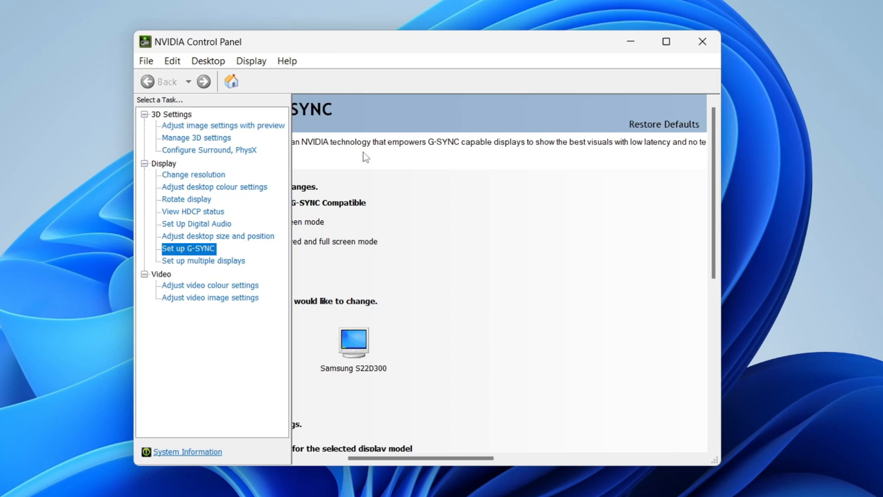
pyautogui.moveTo(613, 154)
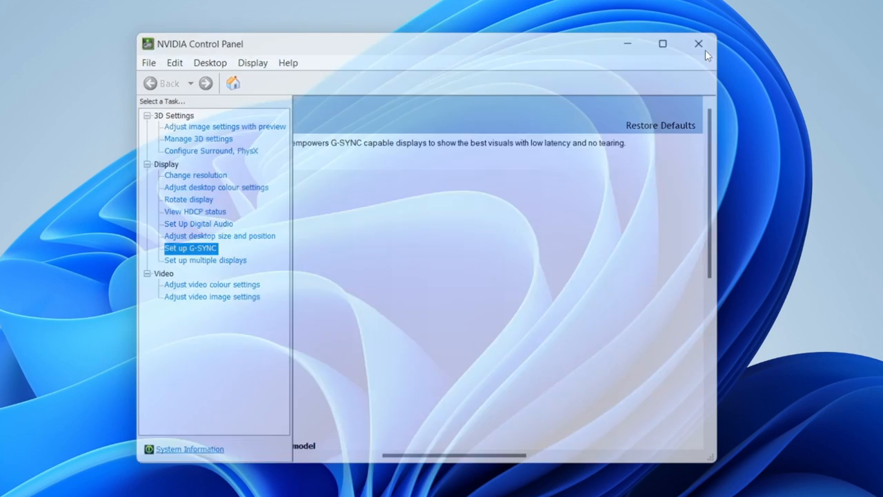
pyautogui.click(694, 43)
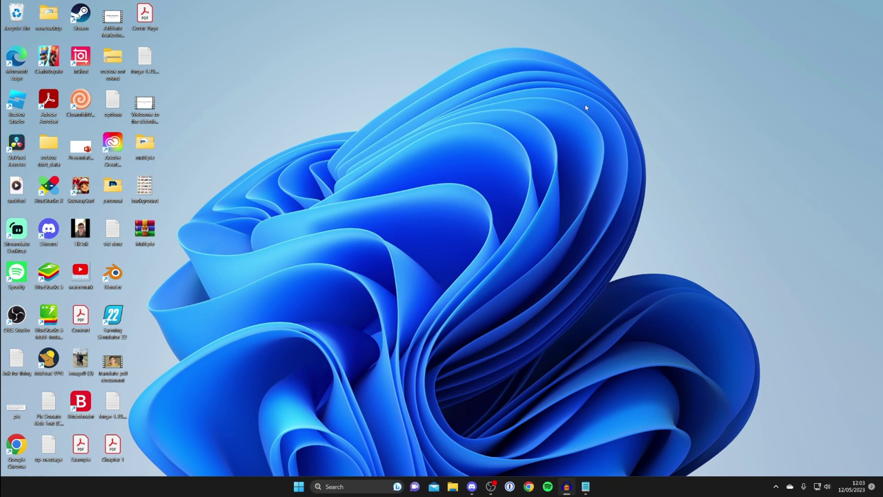